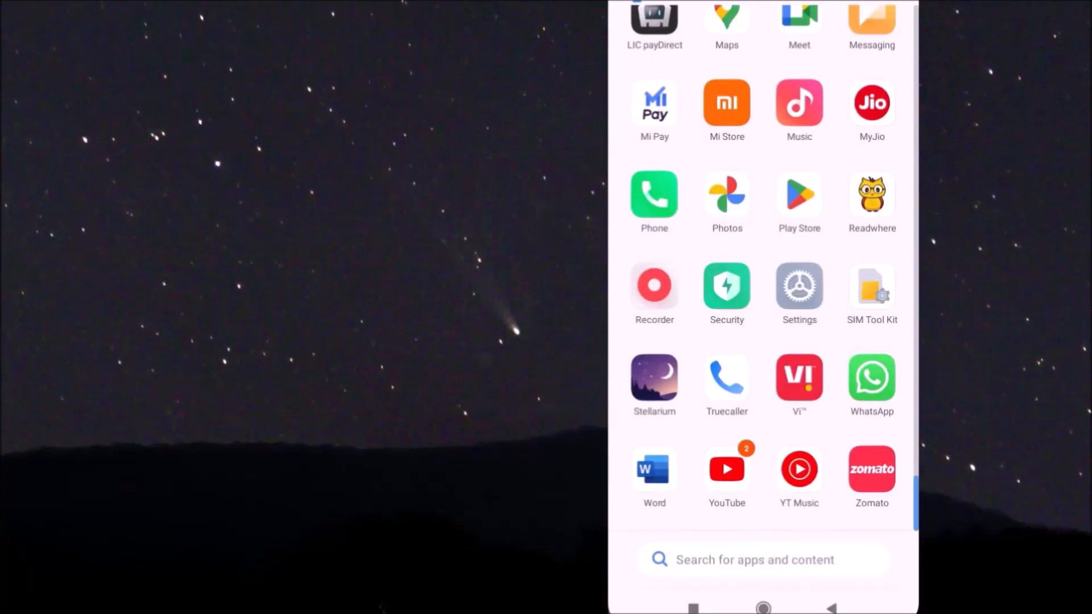
Step: Launch the Stellarium planetarium app from the phone's app list
click(653, 380)
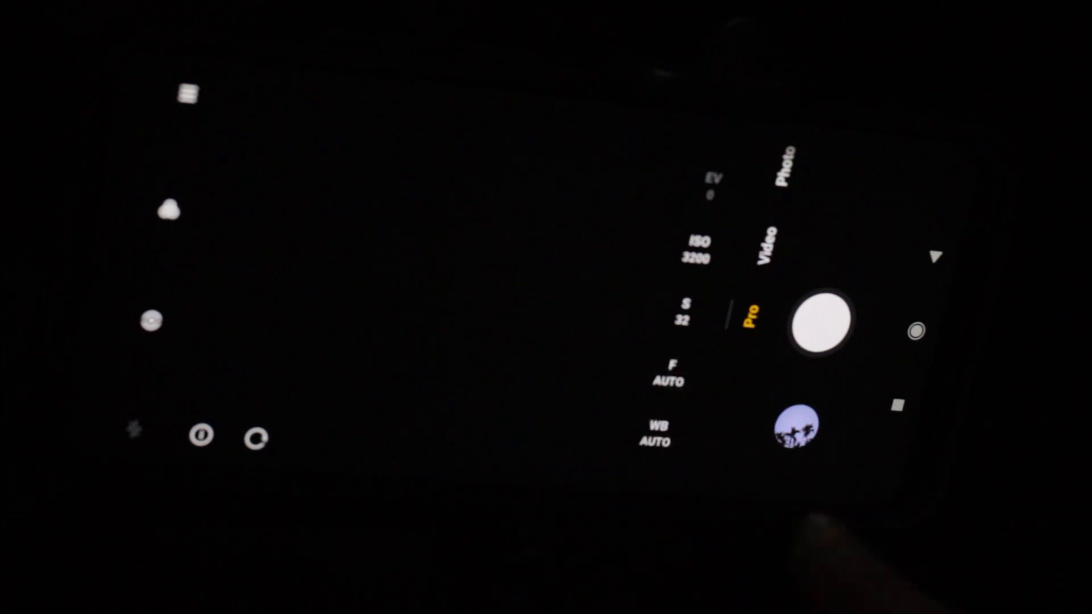
Step: Set Pro-mode exposure to ISO 3200 with a 32-second shutter
click(685, 314)
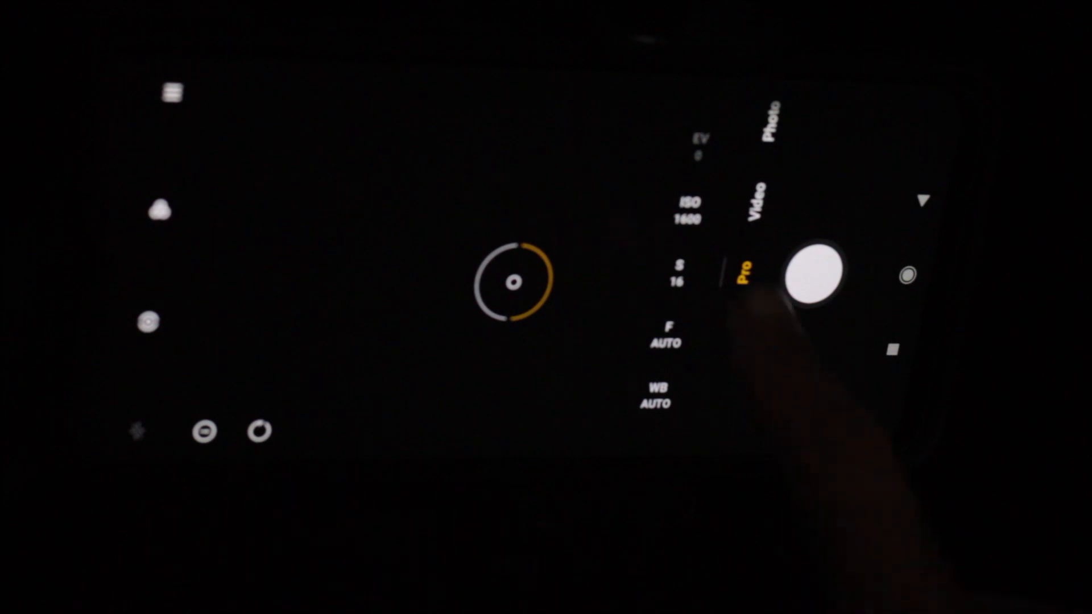
Step: Start a long-exposure shot of the comet at ISO 1600, 16-second shutter
click(810, 272)
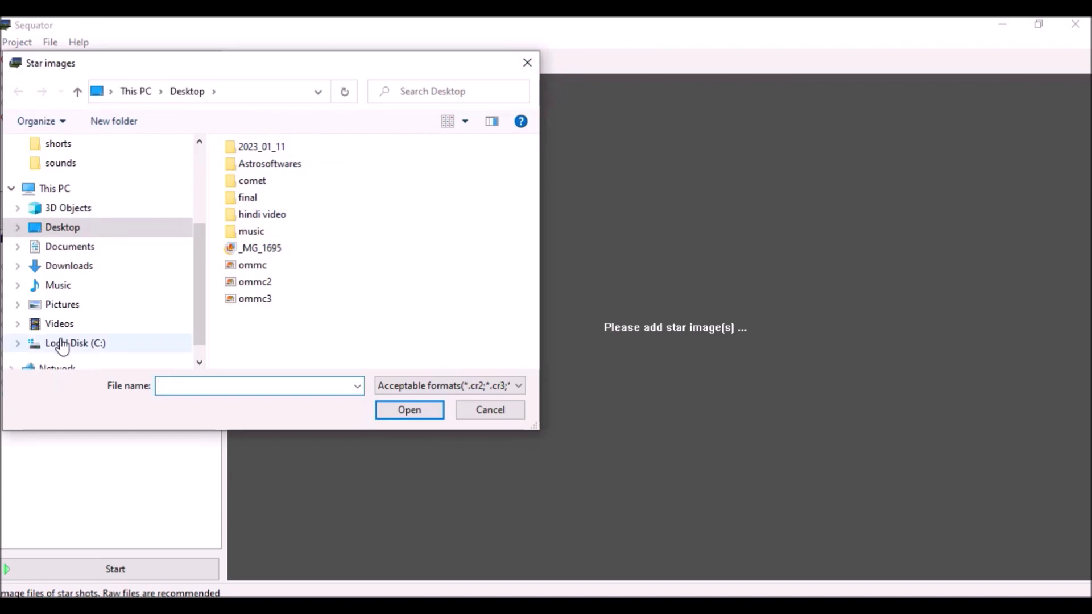
Step: Load the tailleo CR2 frames from C:\Raw data\leonard as star images
click(75, 343)
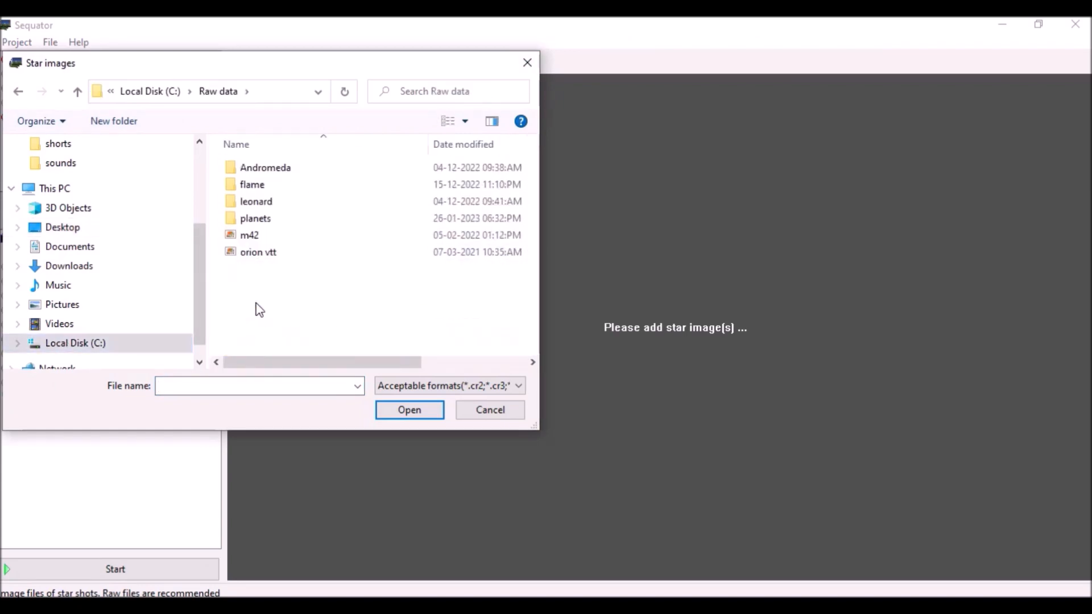
double_click(256, 201)
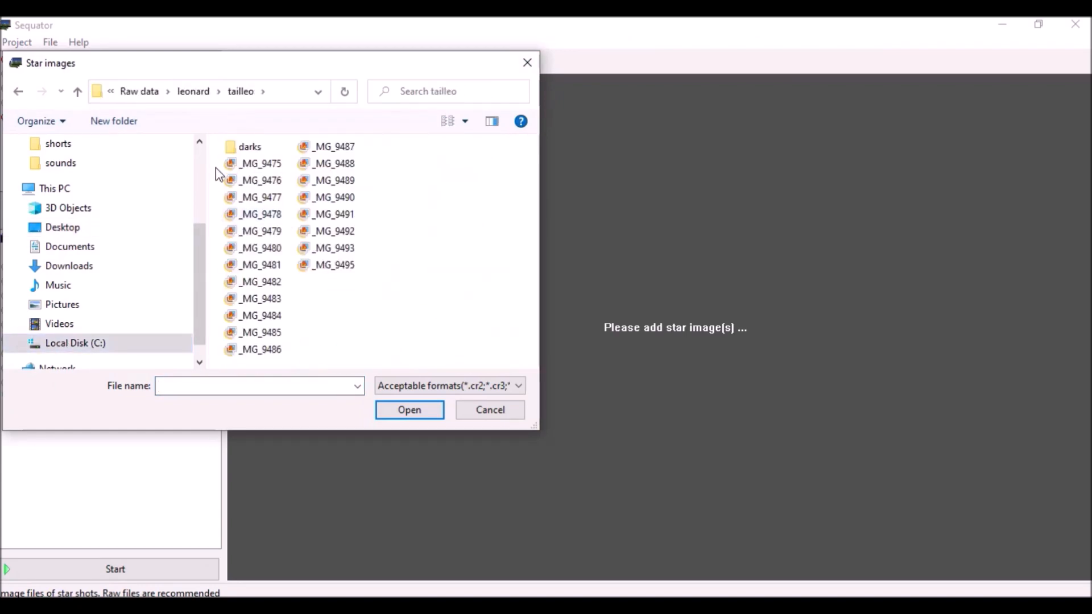
click(409, 410)
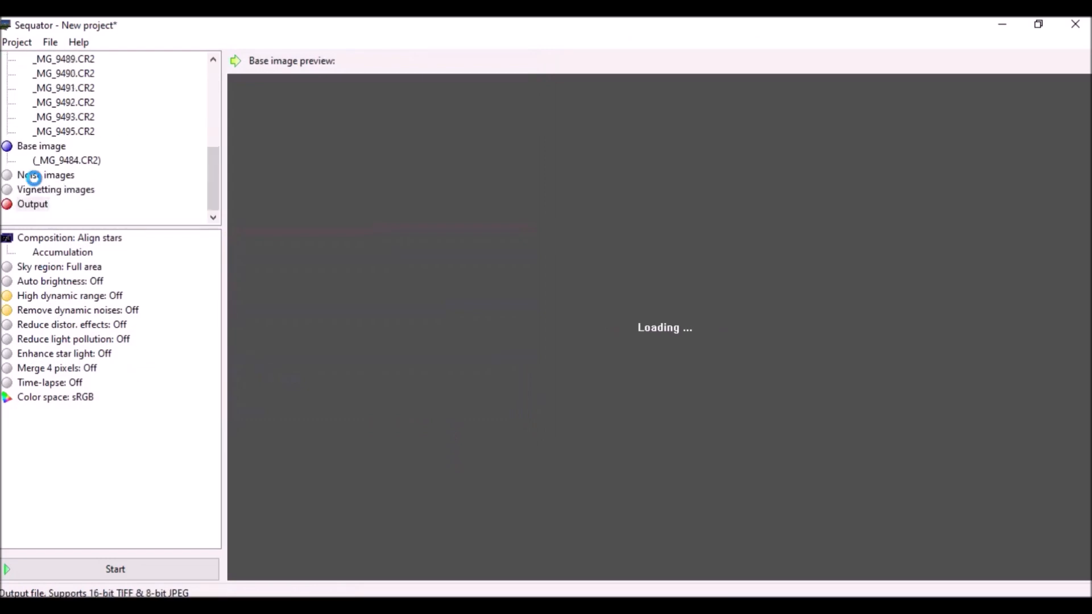
Step: Name the output comet23, enable HDR and dynamic-noise removal, and start stacking to TIFF
click(45, 175)
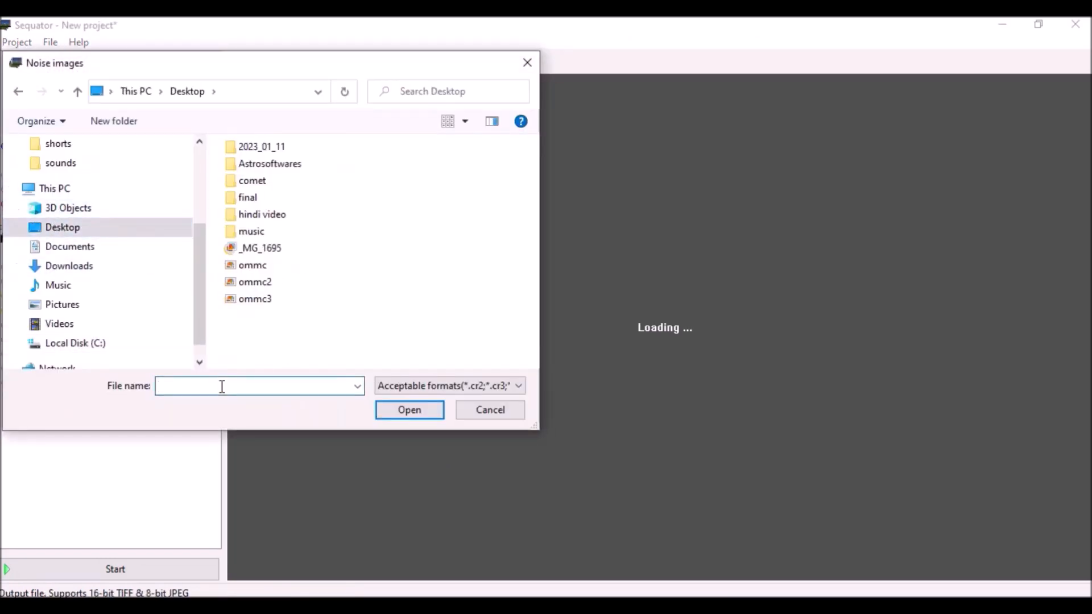
text(comet23)
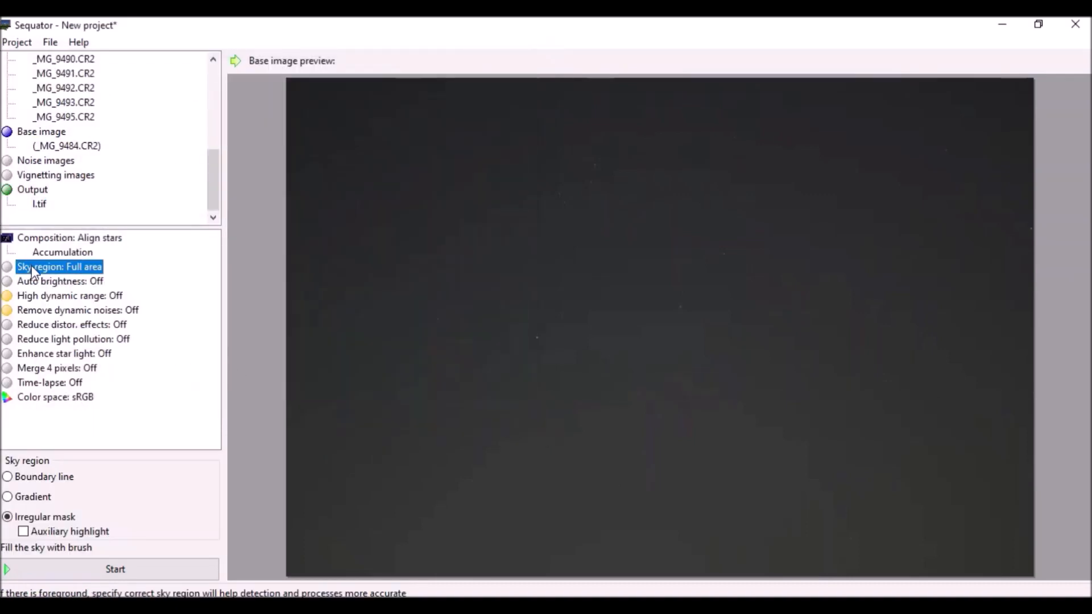
click(70, 296)
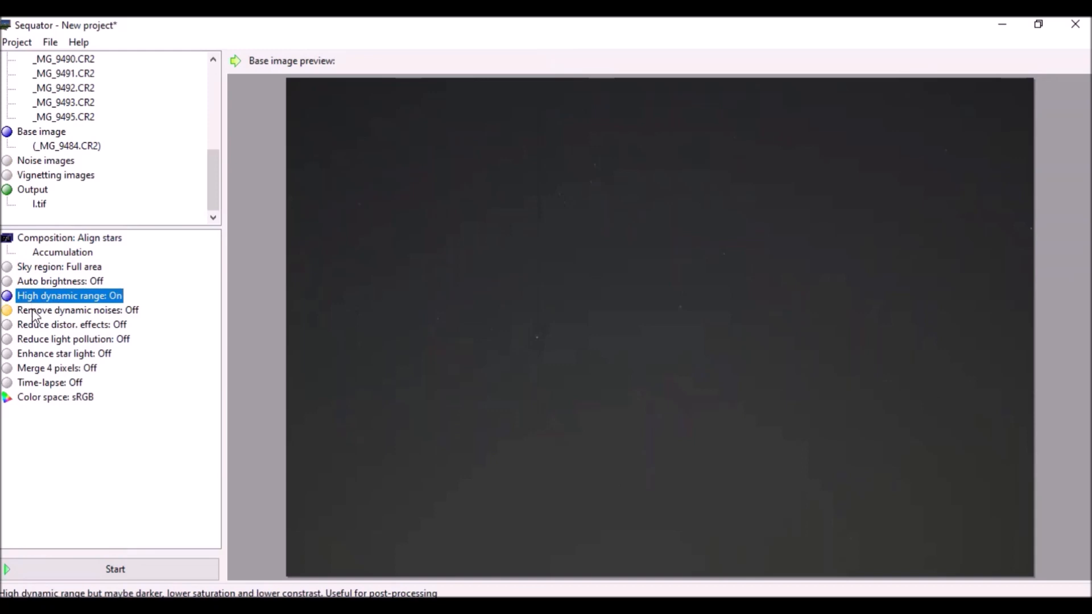
click(113, 568)
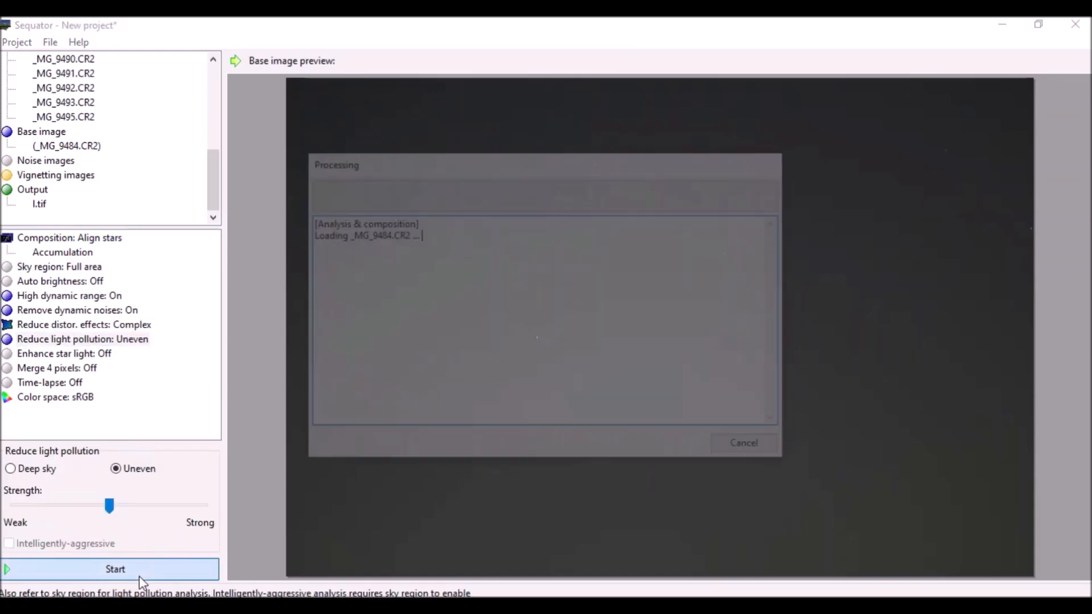
click(115, 568)
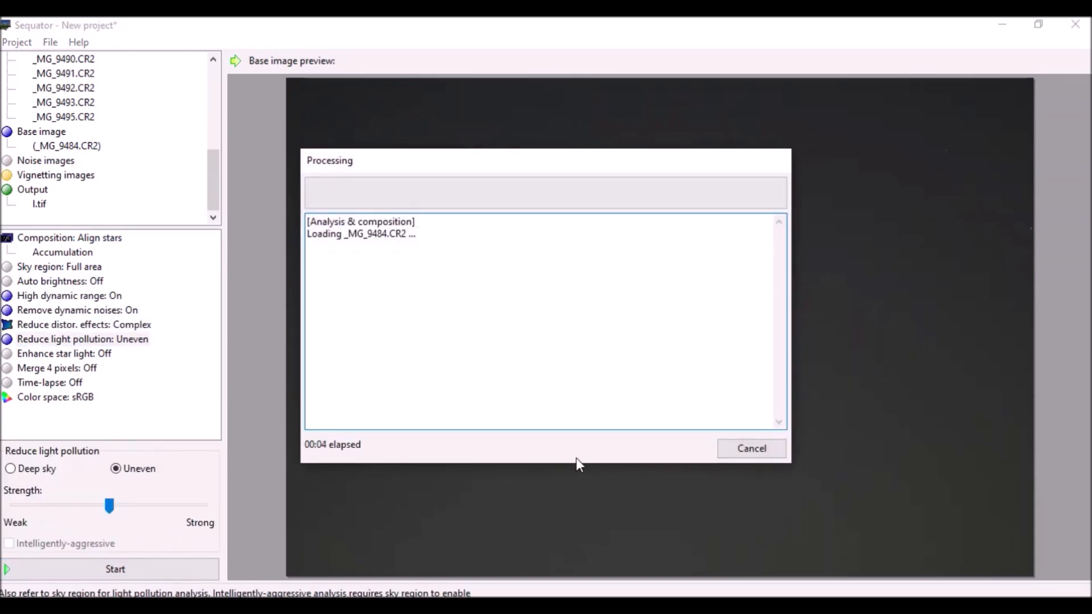